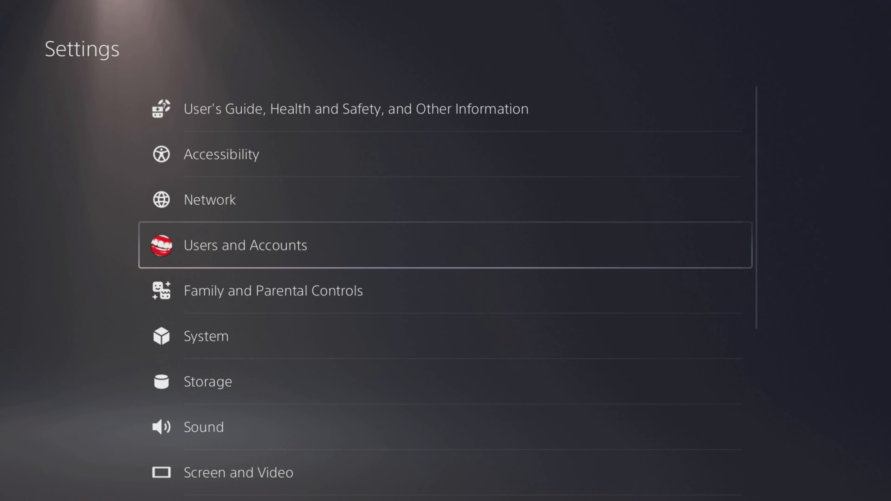
Reach the Spotify linking page under Users and Accounts' Linked Services.
{"action": "left_click", "coordinate": [245, 246]}
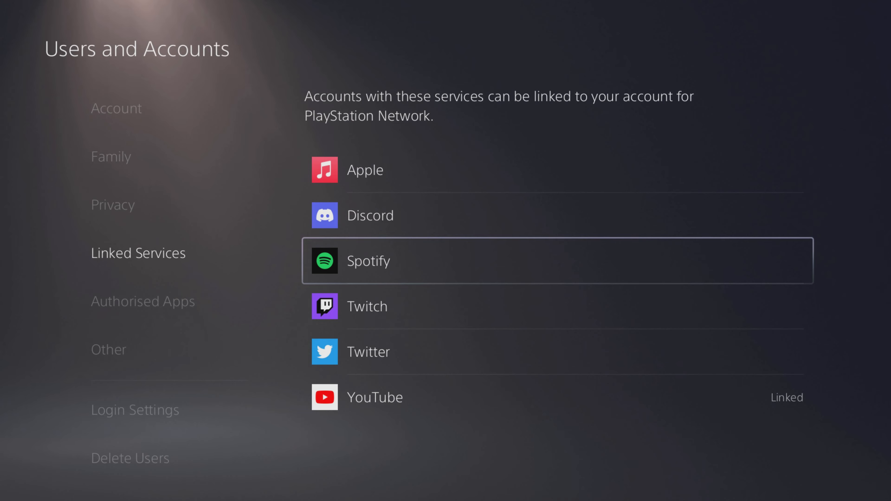
{"action": "left_click", "coordinate": [557, 260]}
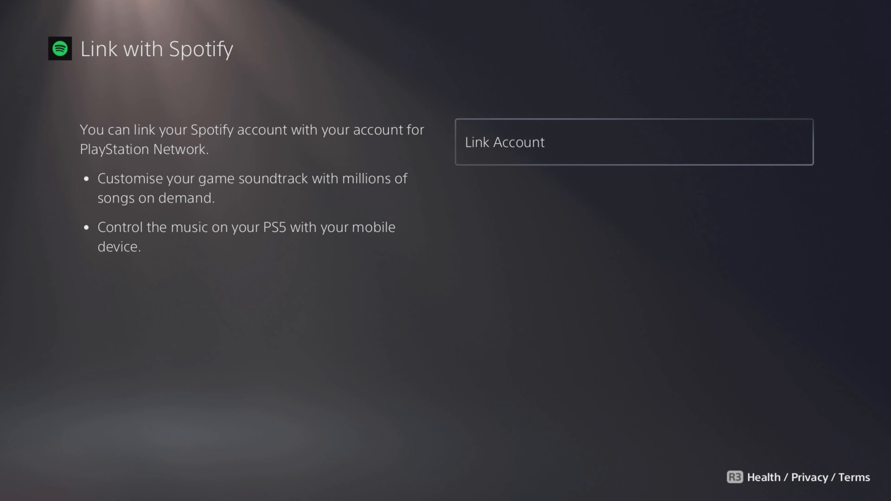
Choose Link Account and continue with Use Browser to load the Spotify login page.
{"action": "left_click", "coordinate": [633, 142]}
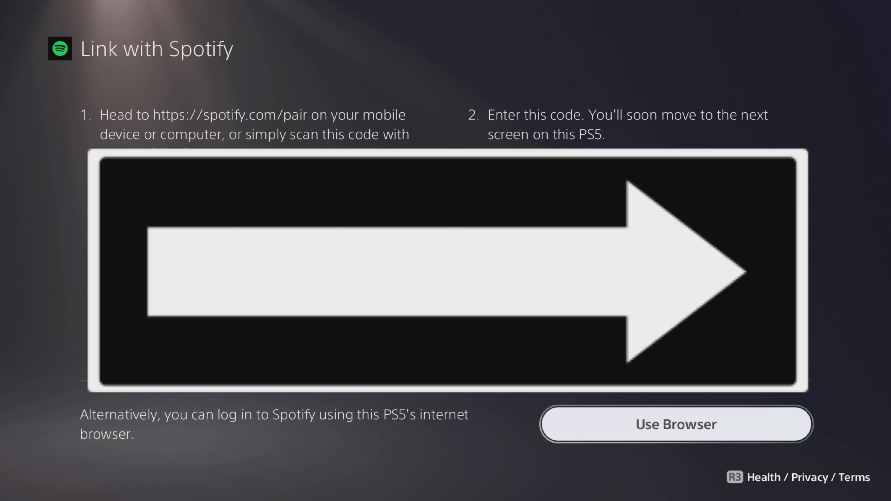
{"action": "left_click", "coordinate": [676, 424]}
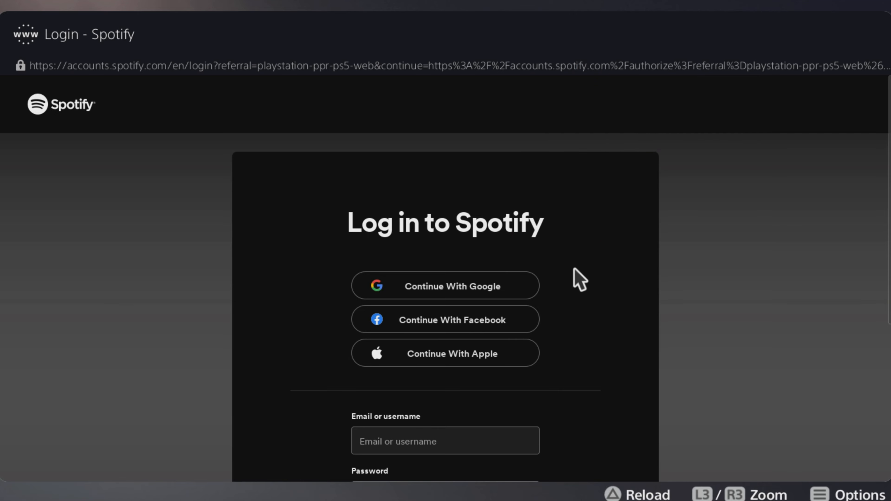
Choose Continue With Google, then follow the sign-in page's Help link to Google Account Help.
{"action": "left_click", "coordinate": [446, 286]}
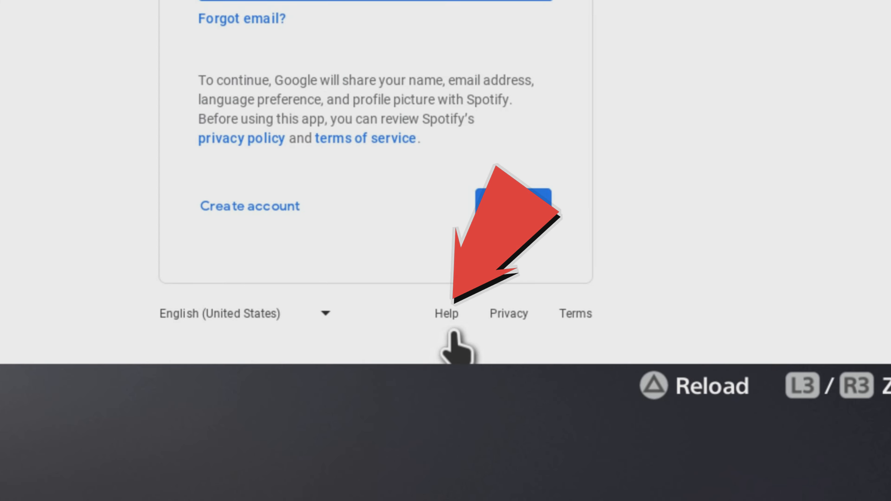
{"action": "left_click", "coordinate": [448, 313]}
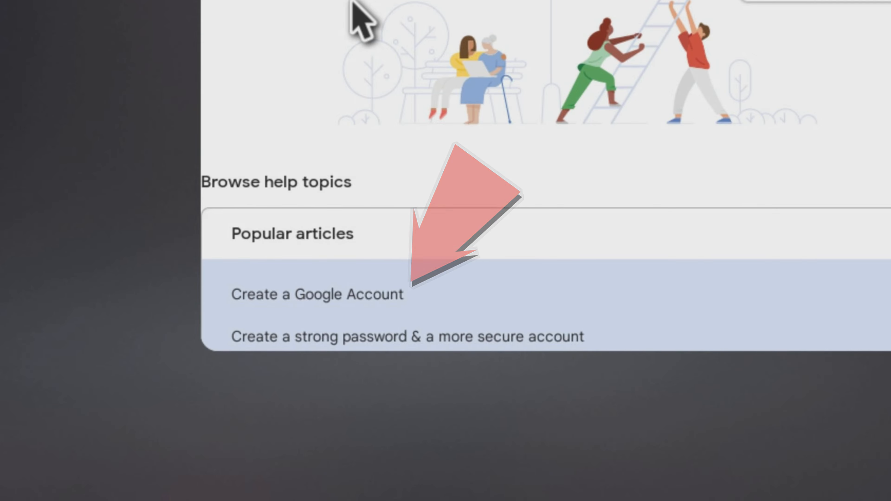
From the Create a Google Account article, follow the link to Google's products page.
{"action": "left_click", "coordinate": [317, 294]}
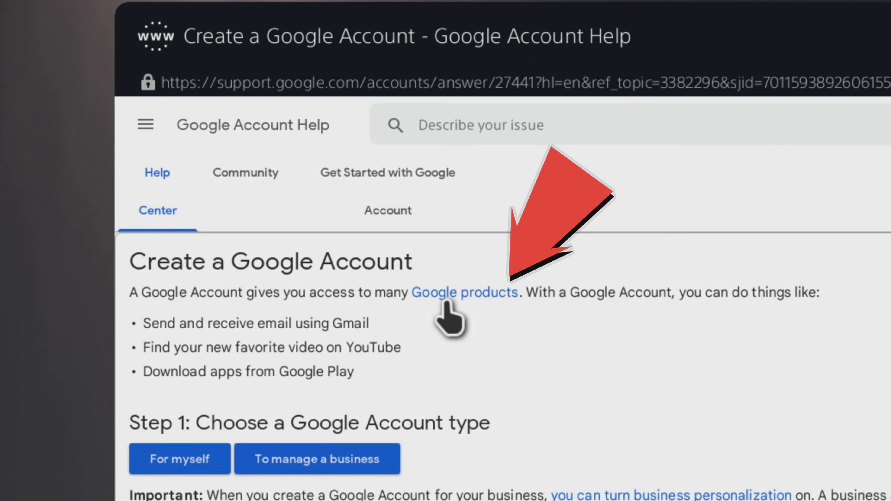
{"action": "left_click", "coordinate": [464, 293]}
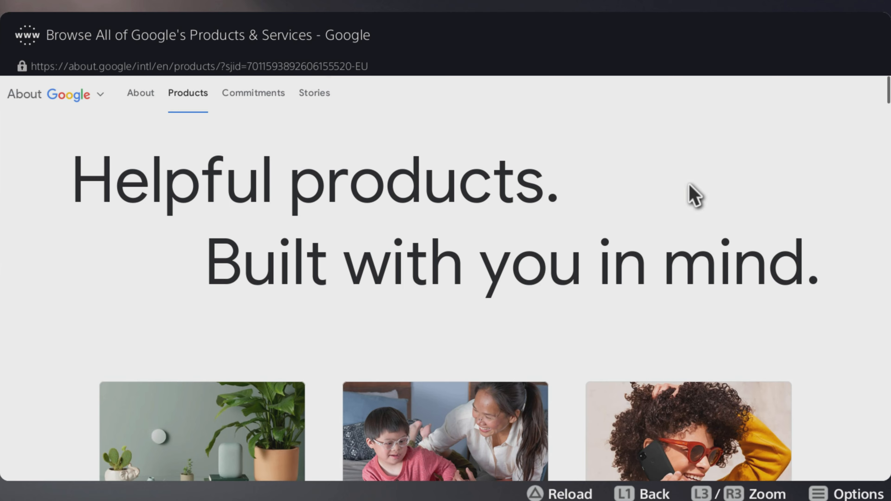
Select Search from the products list and enter 'Vynny voodoo' in the Google search box.
{"action": "scroll", "scroll_direction": "down", "scroll_amount": 3}
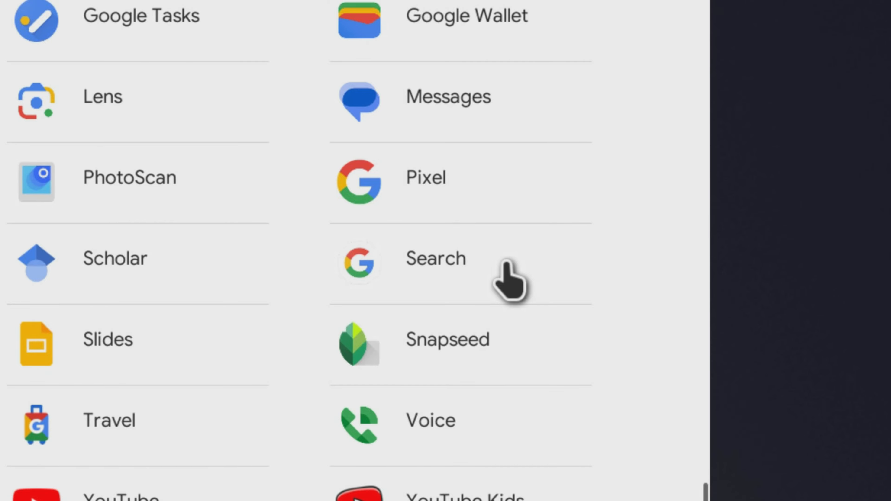
{"action": "left_click", "coordinate": [436, 259]}
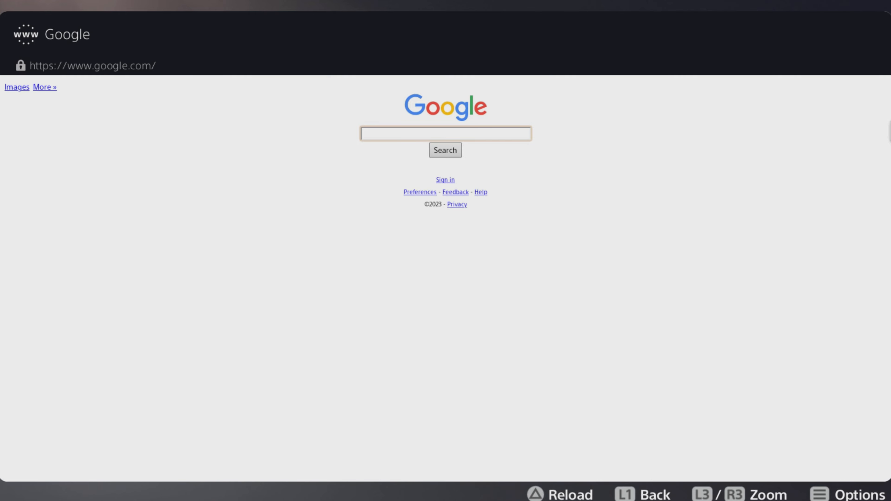
{"action": "type", "text": "Vynny voodoo"}
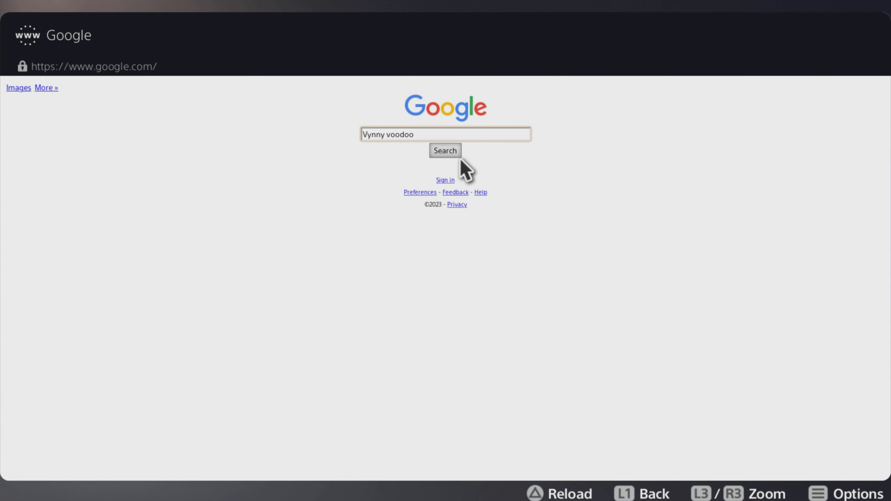
Run the Google search for 'Vynny voodoo' and open the YouTube channel result.
{"action": "left_click", "coordinate": [445, 150]}
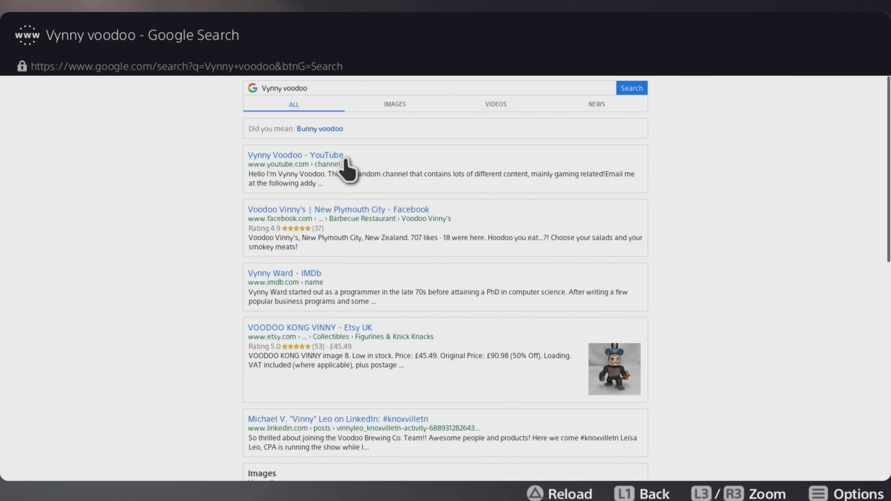
{"action": "left_click", "coordinate": [295, 155]}
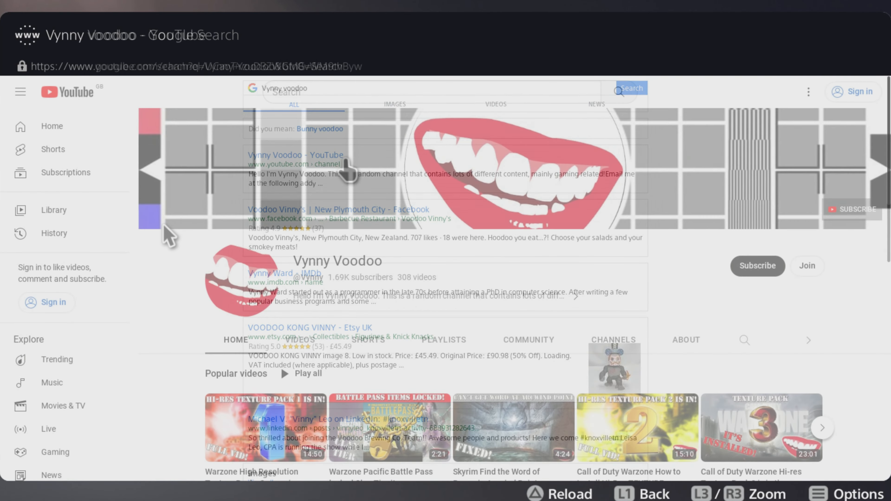